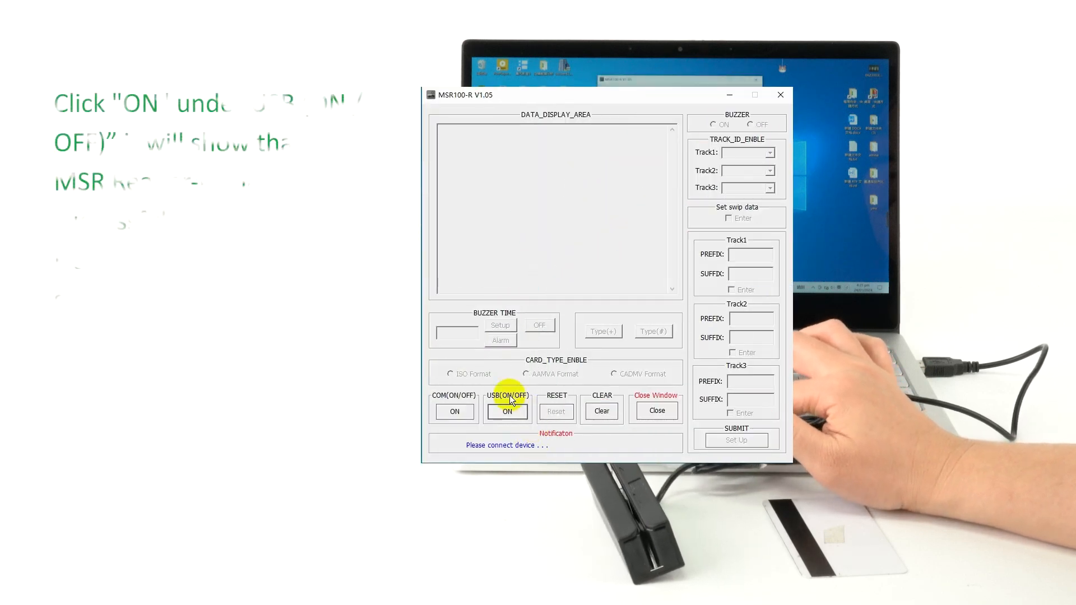
# Step: Connect the MSR100-R card reader over USB using the USB ON button
pyautogui.click(507, 412)
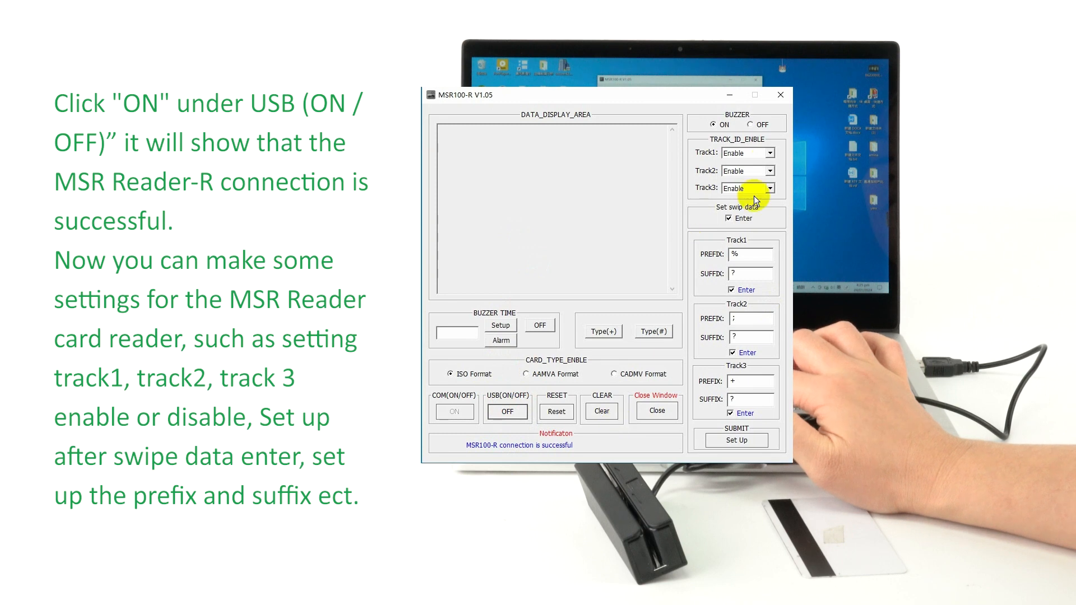
# Step: Set Track1, Track2 and Track3 under TRACK_ID_ENBLE to Enable
pyautogui.click(771, 153)
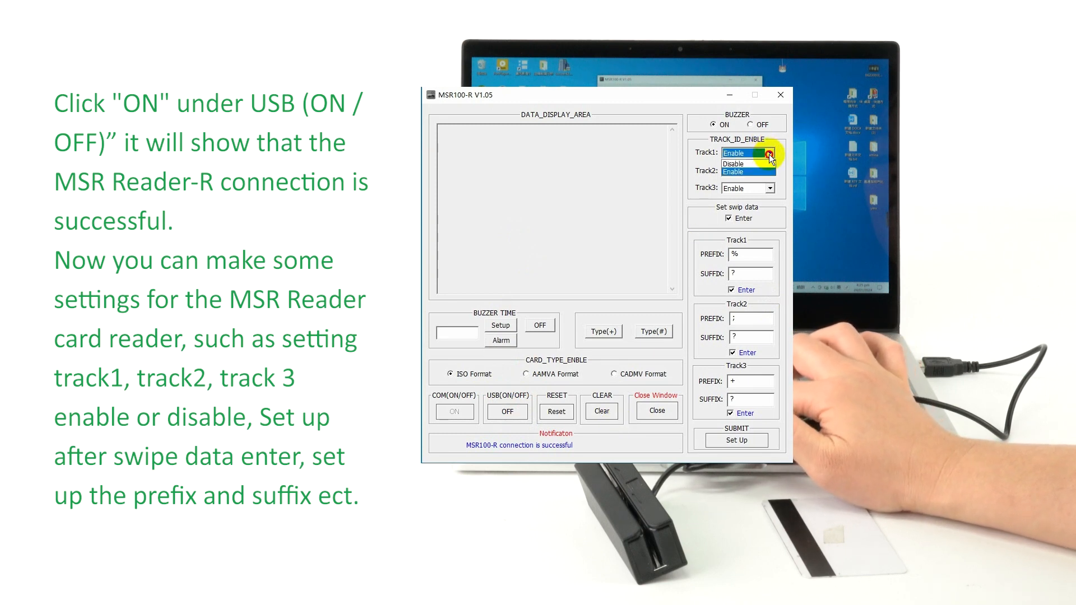
pyautogui.click(771, 171)
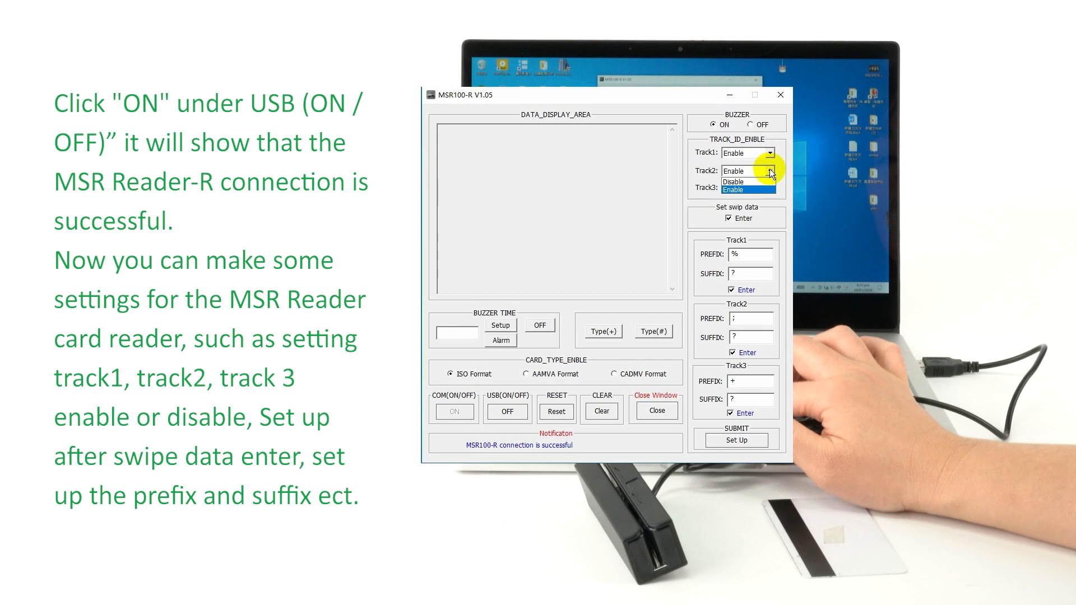
pyautogui.click(733, 189)
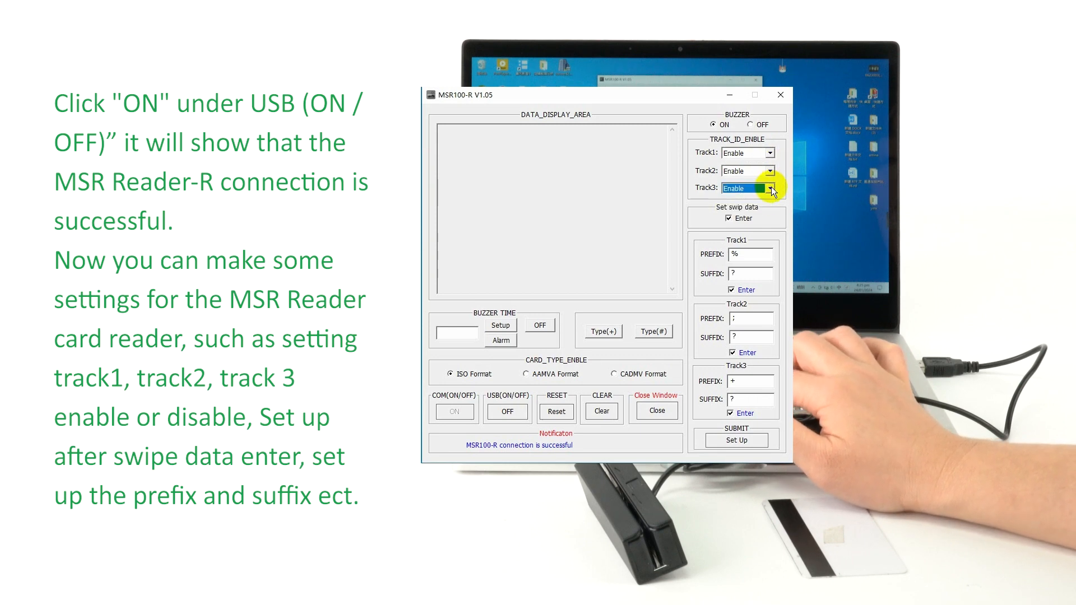
pyautogui.click(732, 218)
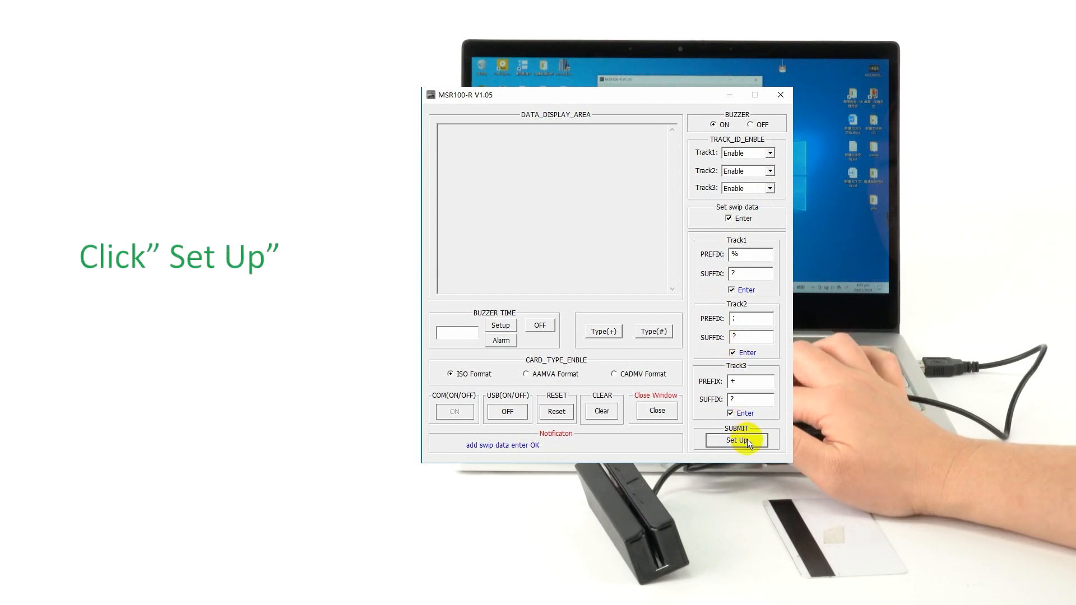
# Step: Submit the reader settings with Set Up, then close the MSR100-R software
pyautogui.click(736, 440)
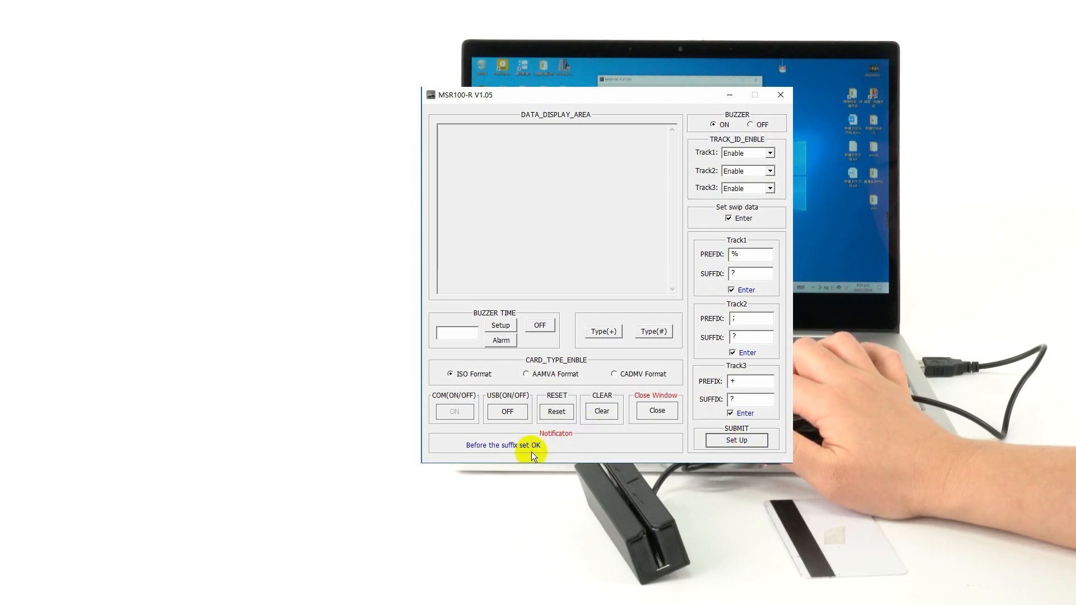
pyautogui.click(656, 410)
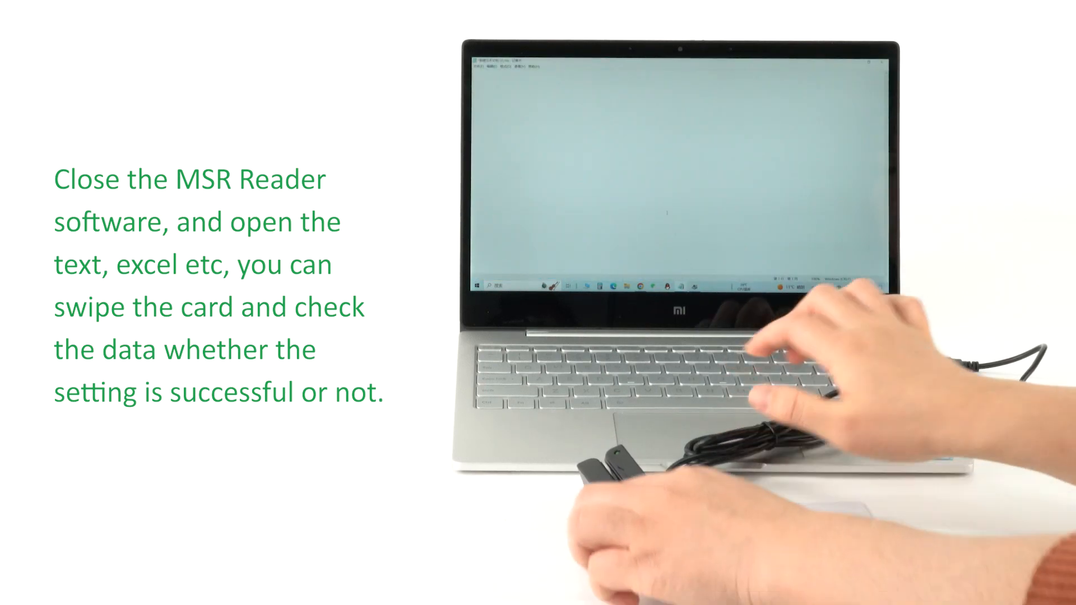